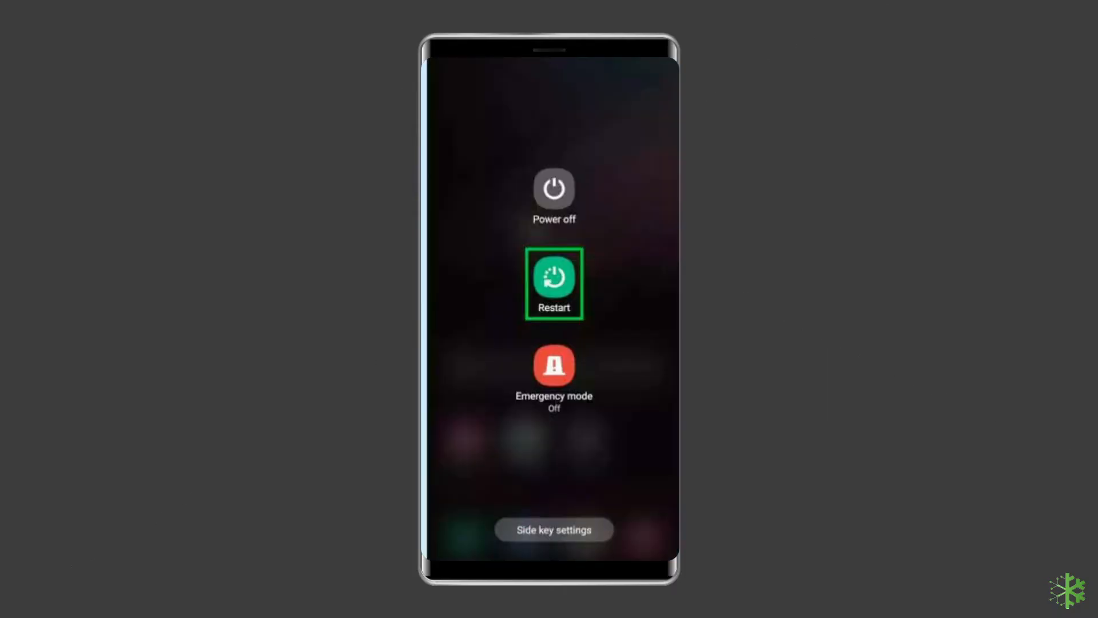
Restart the phone from the power menu and confirm the restart
{"action": "left_click", "coordinate": [553, 283]}
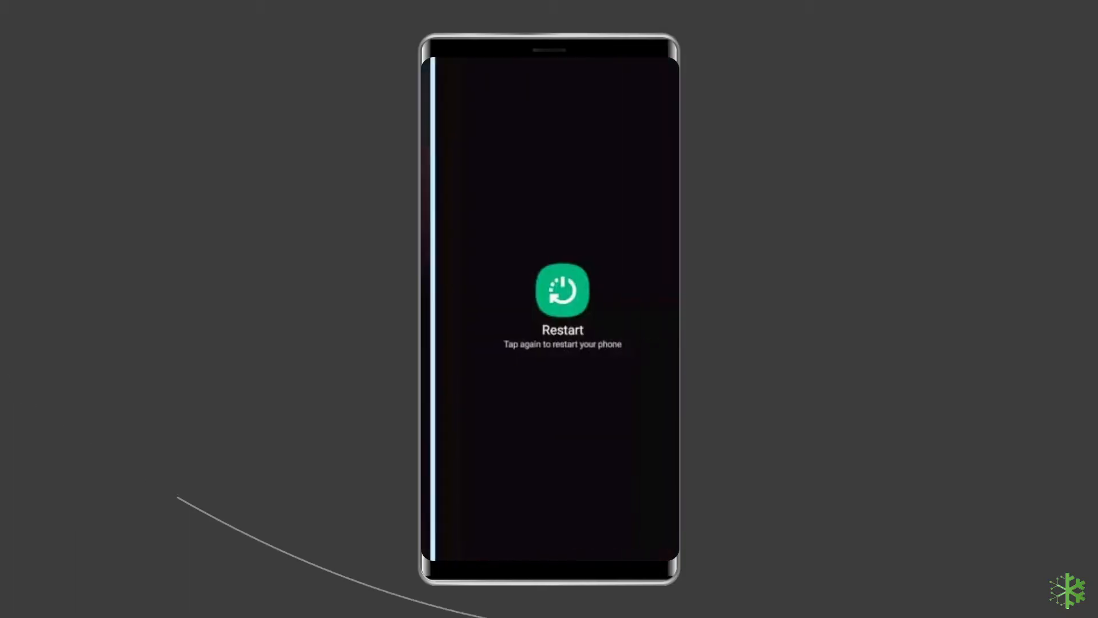
{"action": "left_click", "coordinate": [563, 304]}
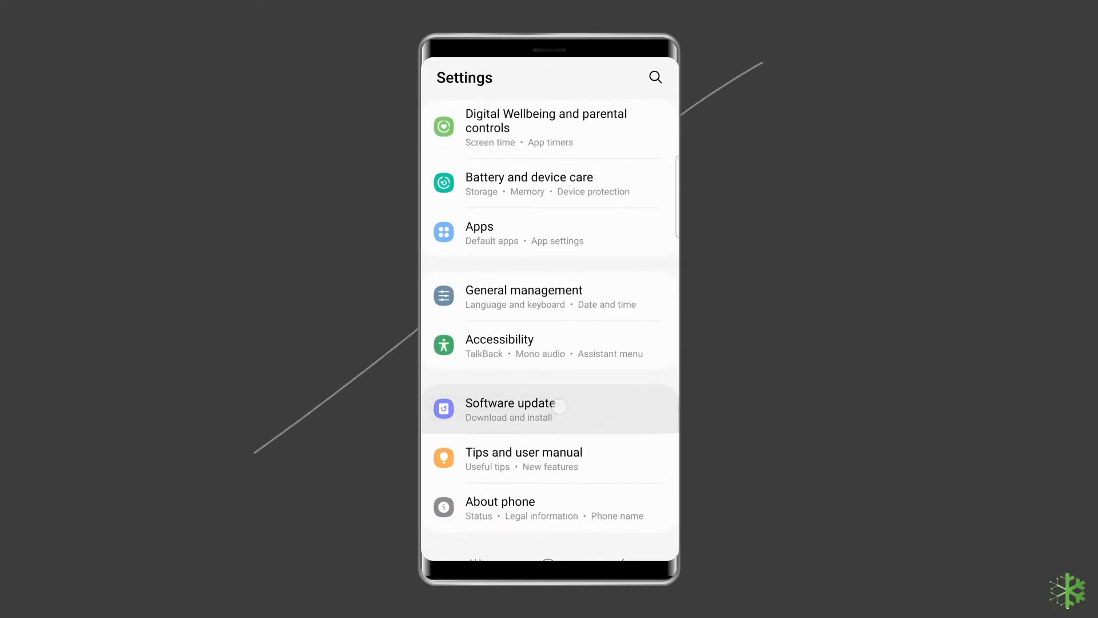
Check Software update and choose Download and install for any new updates
{"action": "left_click", "coordinate": [510, 409]}
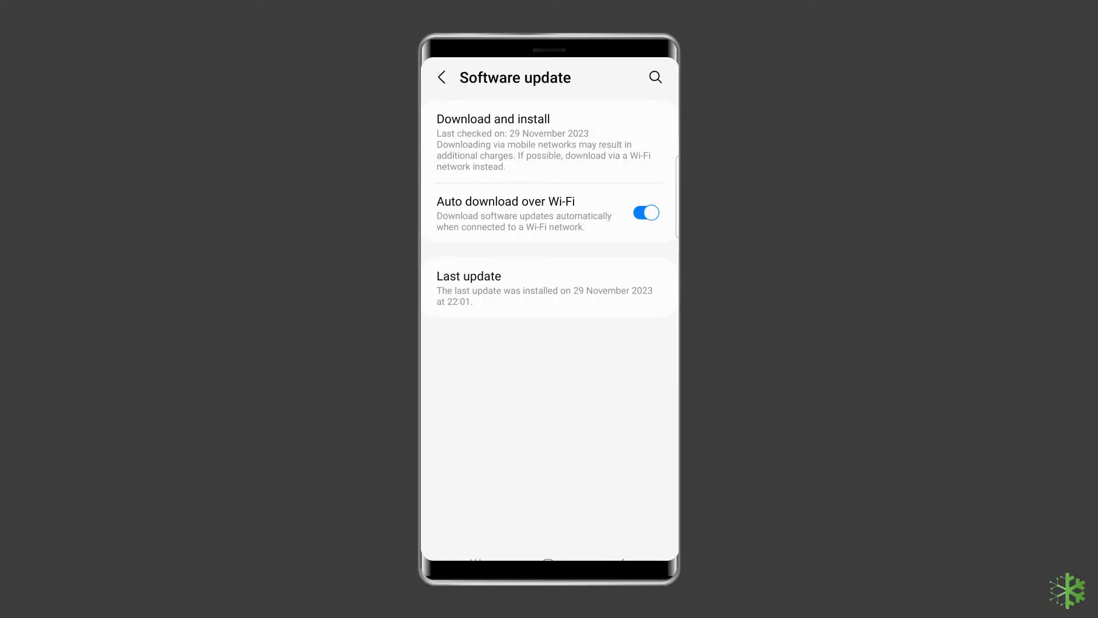
{"action": "left_click", "coordinate": [492, 119]}
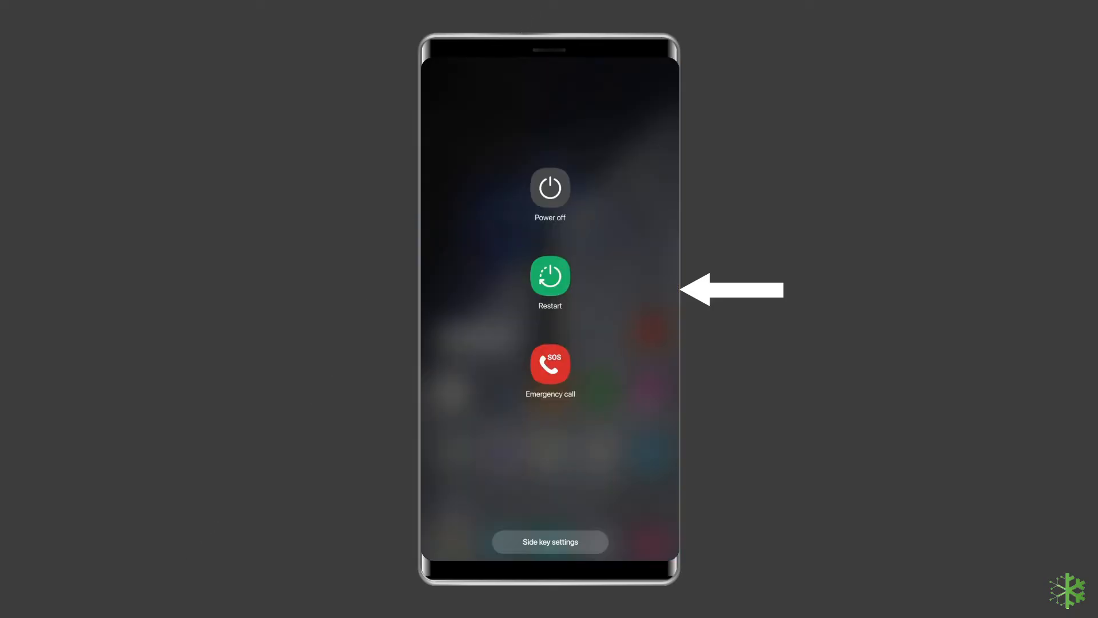
Power the phone off from the power menu and confirm
{"action": "left_click", "coordinate": [550, 190]}
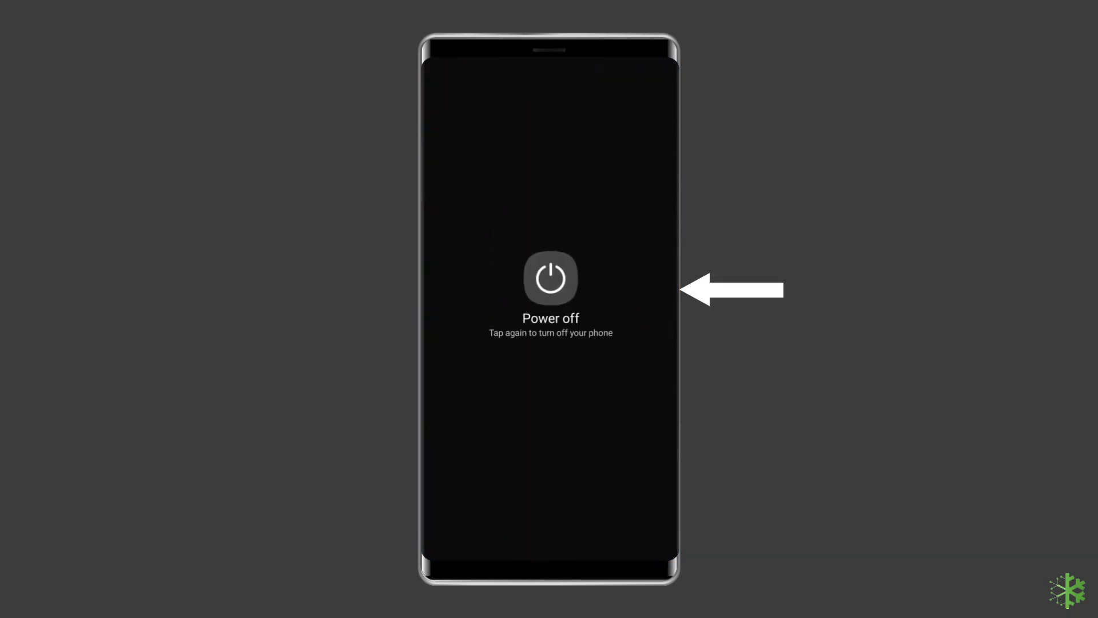
{"action": "left_click", "coordinate": [550, 278]}
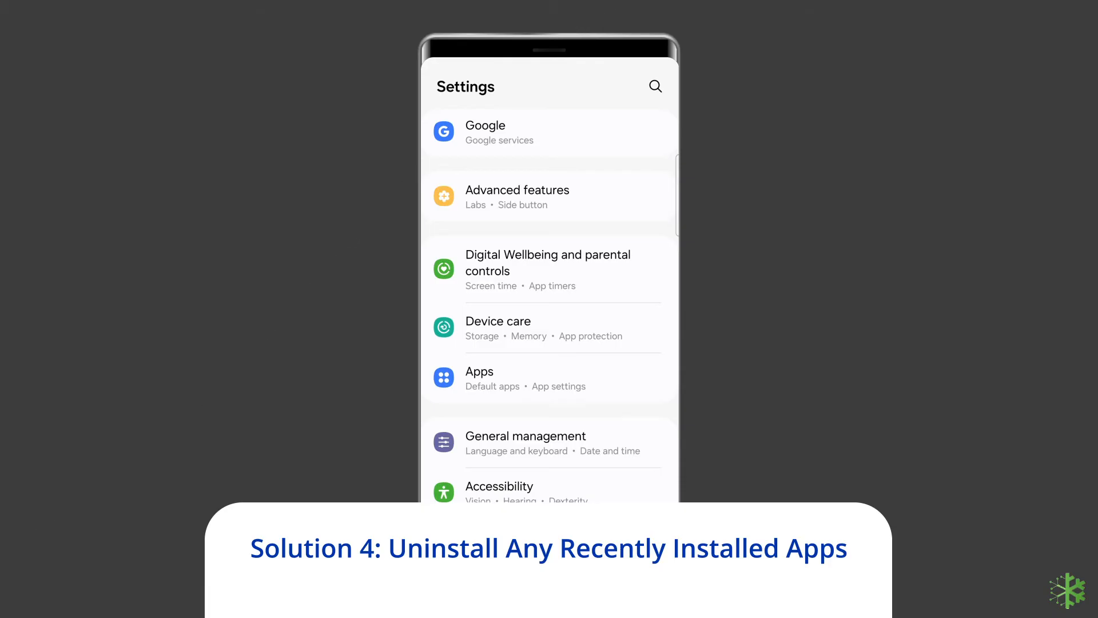
Browse the Apps list to find recently installed apps
{"action": "left_click", "coordinate": [480, 370]}
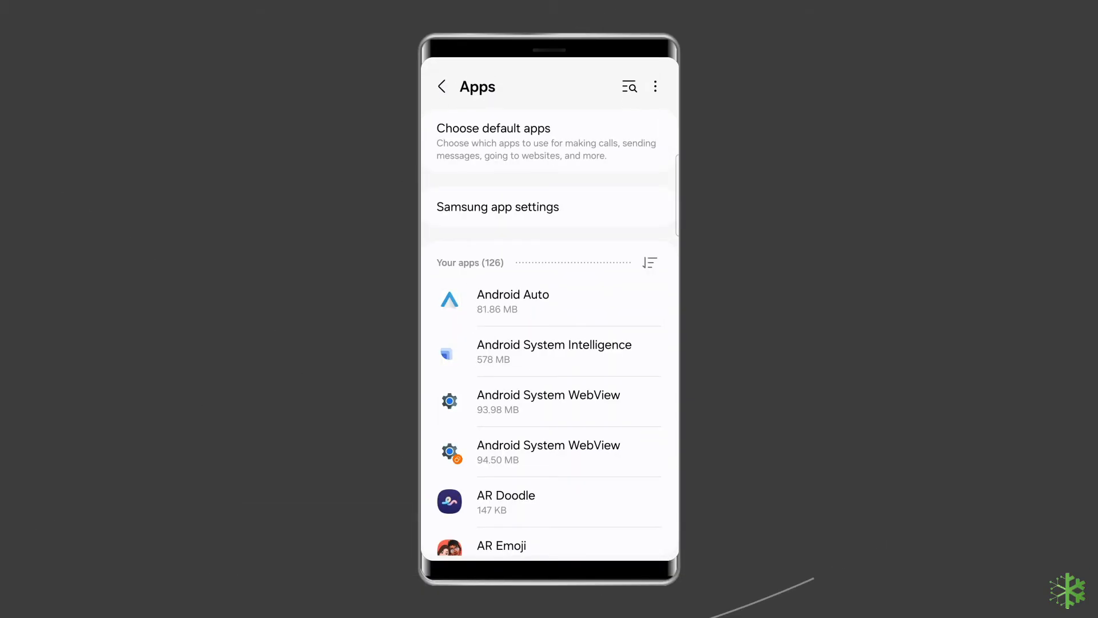
{"action": "scroll", "scroll_direction": "down", "scroll_amount": 3}
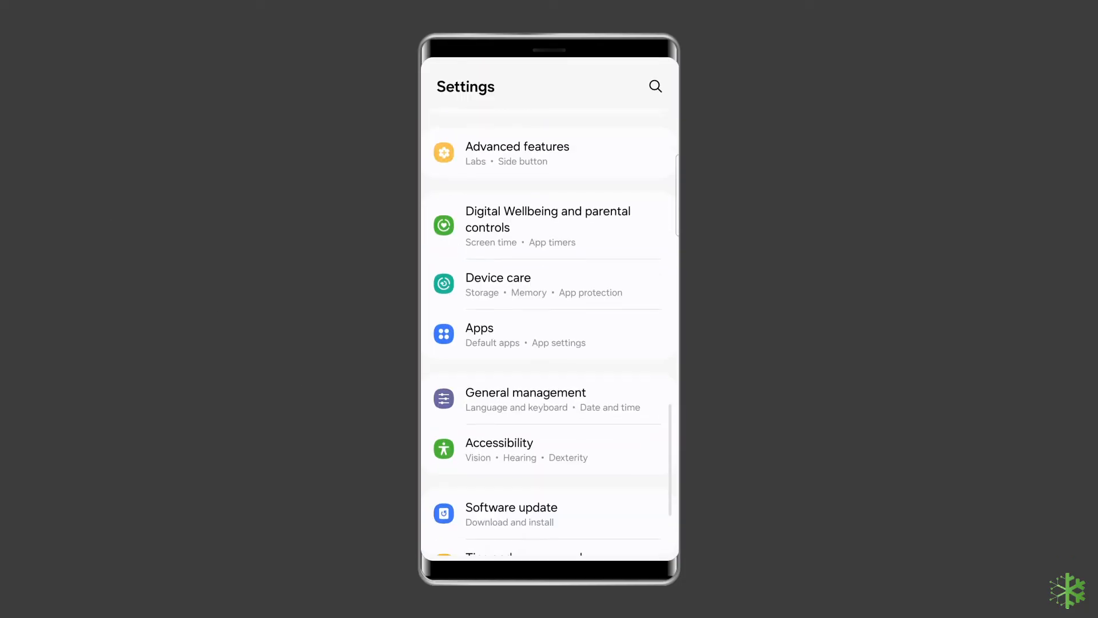
Reach Reset through General management and start a Factory data reset
{"action": "left_click", "coordinate": [525, 399]}
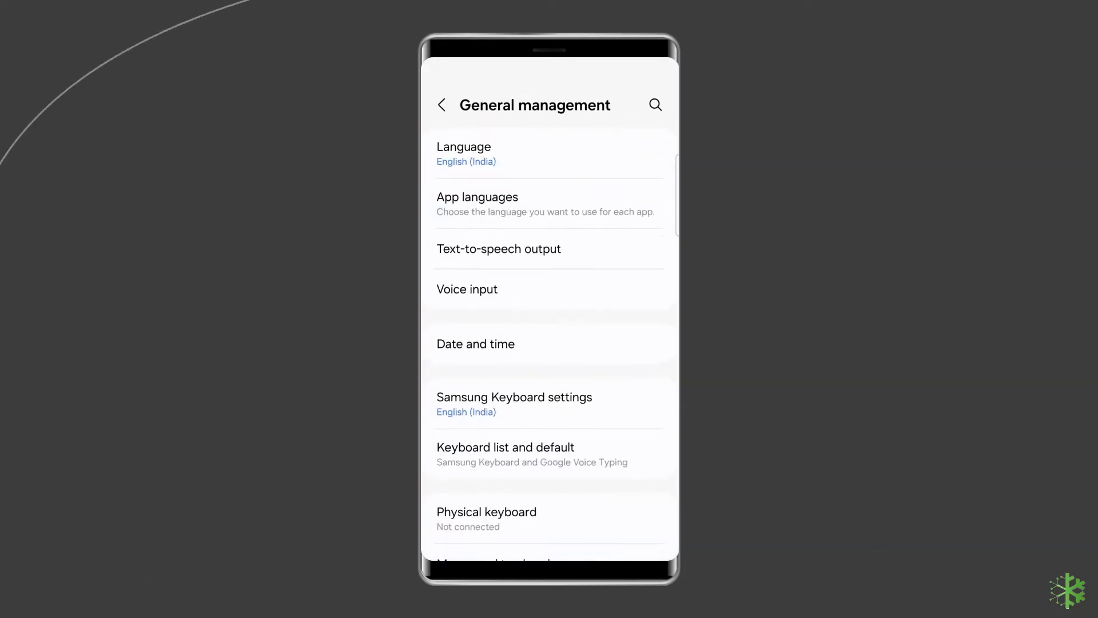
{"action": "scroll", "scroll_direction": "down", "scroll_amount": 3}
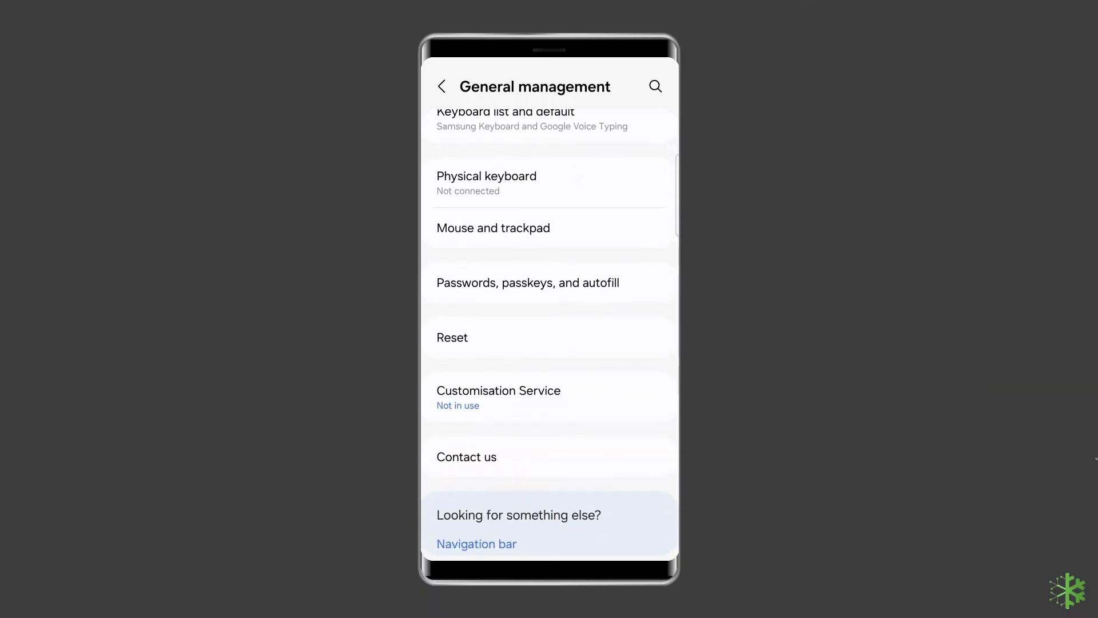
{"action": "left_click", "coordinate": [454, 337]}
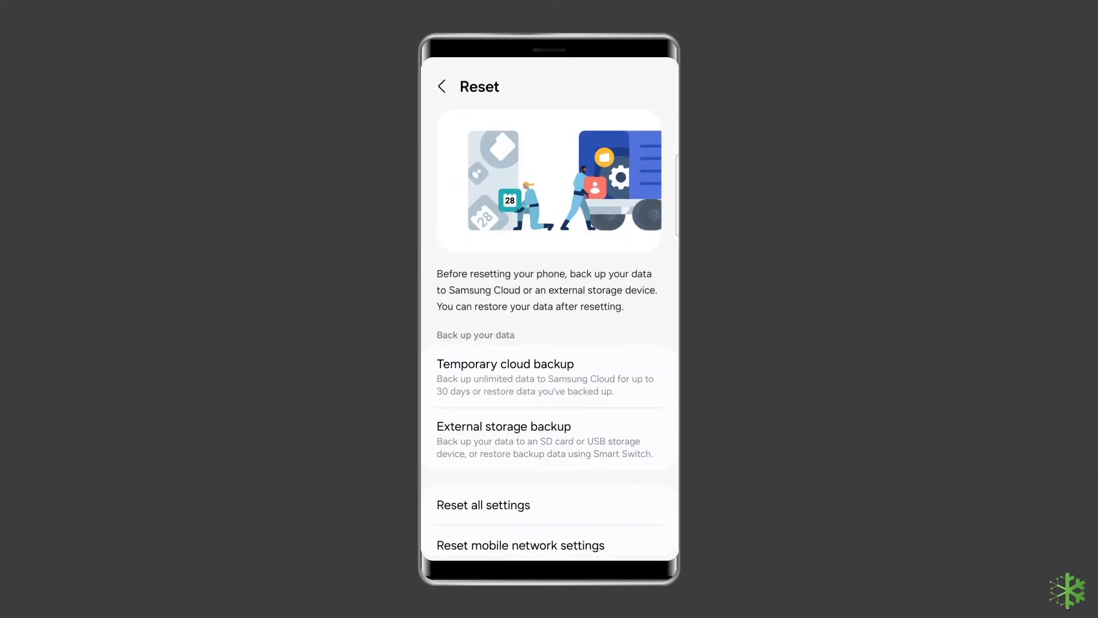
{"action": "scroll", "scroll_direction": "down", "scroll_amount": 3}
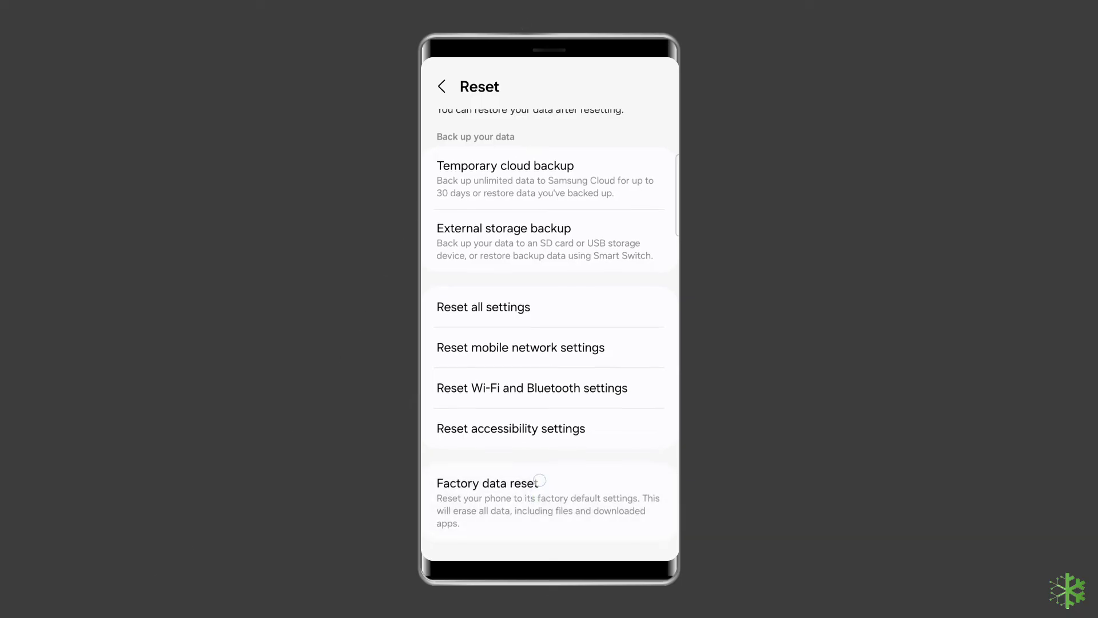
{"action": "left_click", "coordinate": [532, 491]}
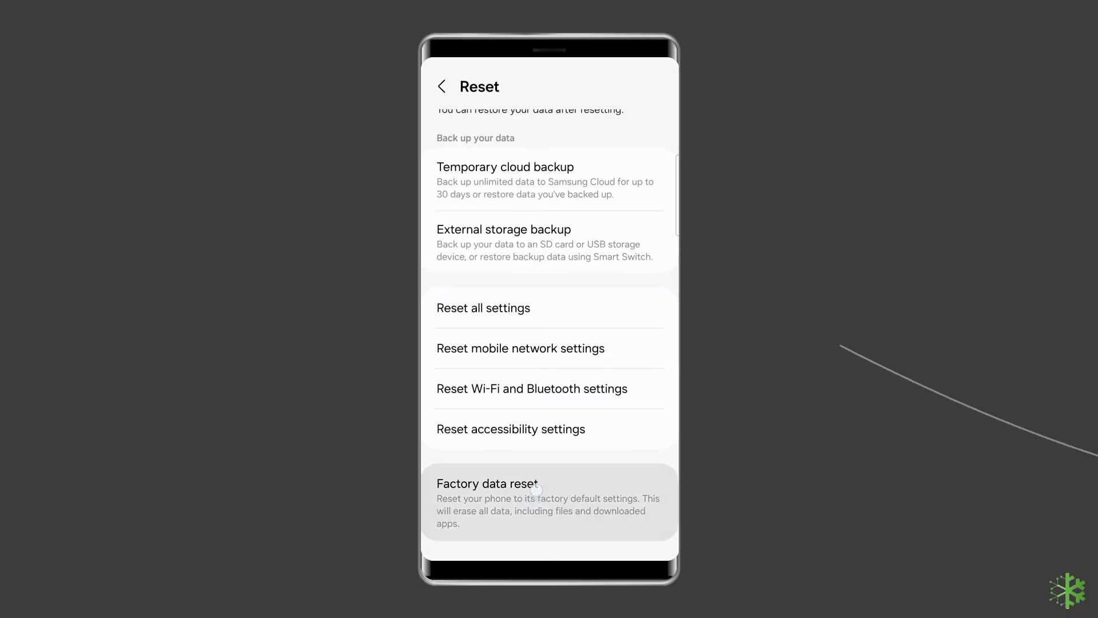